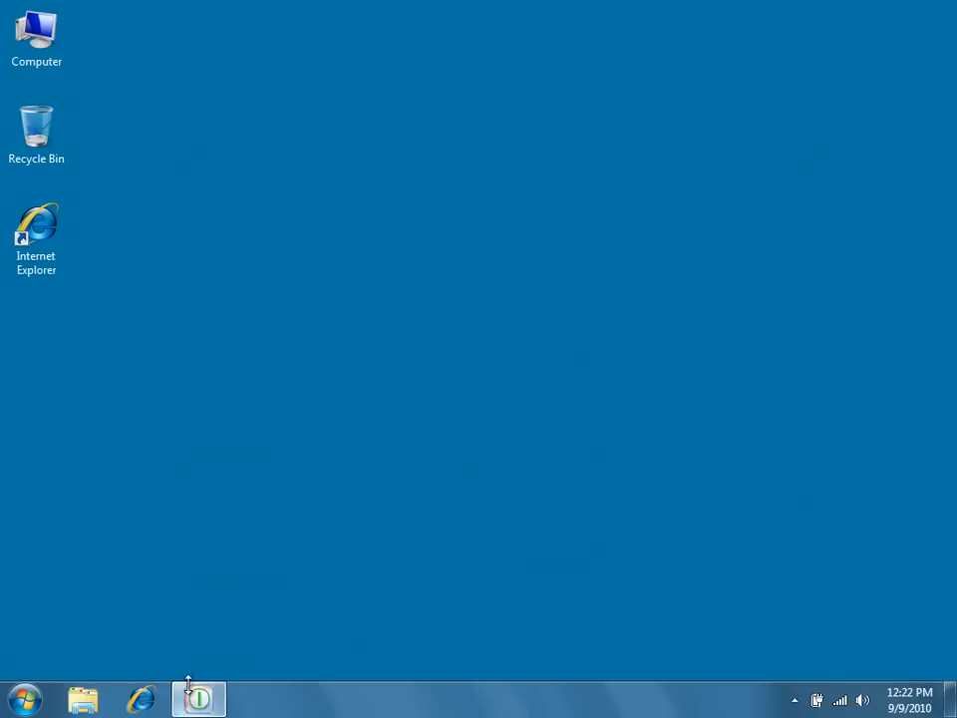
# Expand All Programs down to Oracle WebLogic's EPMSystem folder to reveal Admin Server Console
pyautogui.click(23, 698)
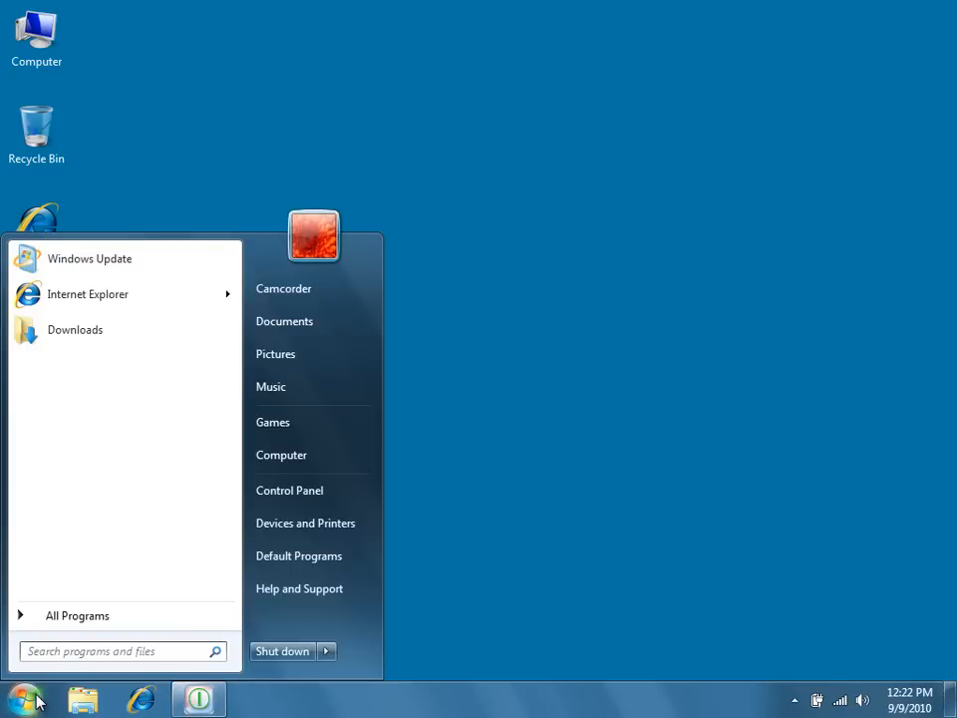
pyautogui.click(77, 616)
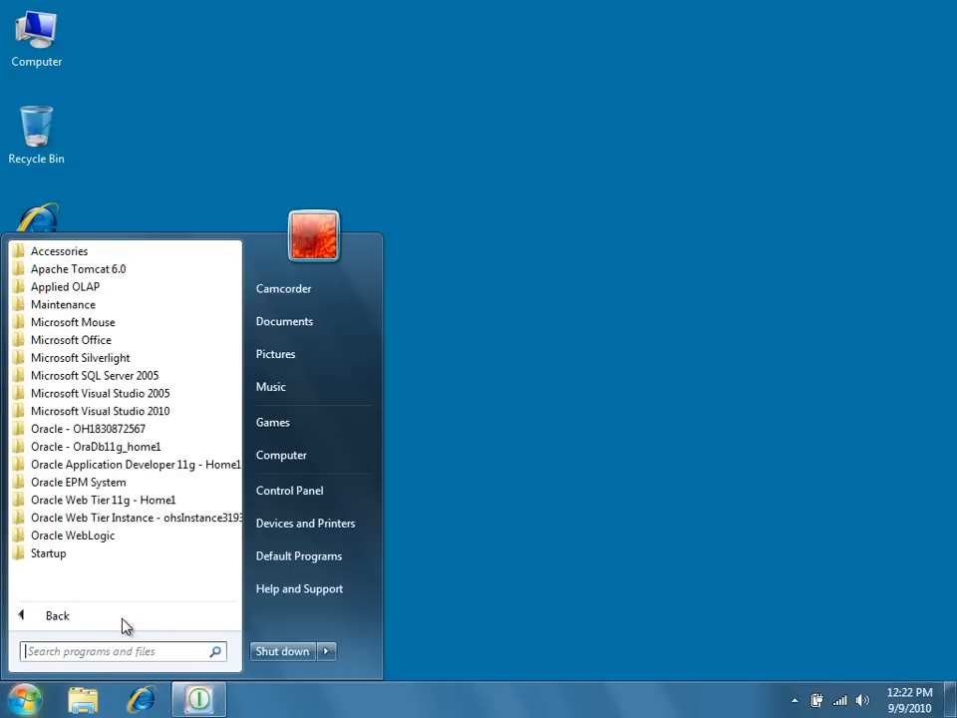
pyautogui.click(73, 516)
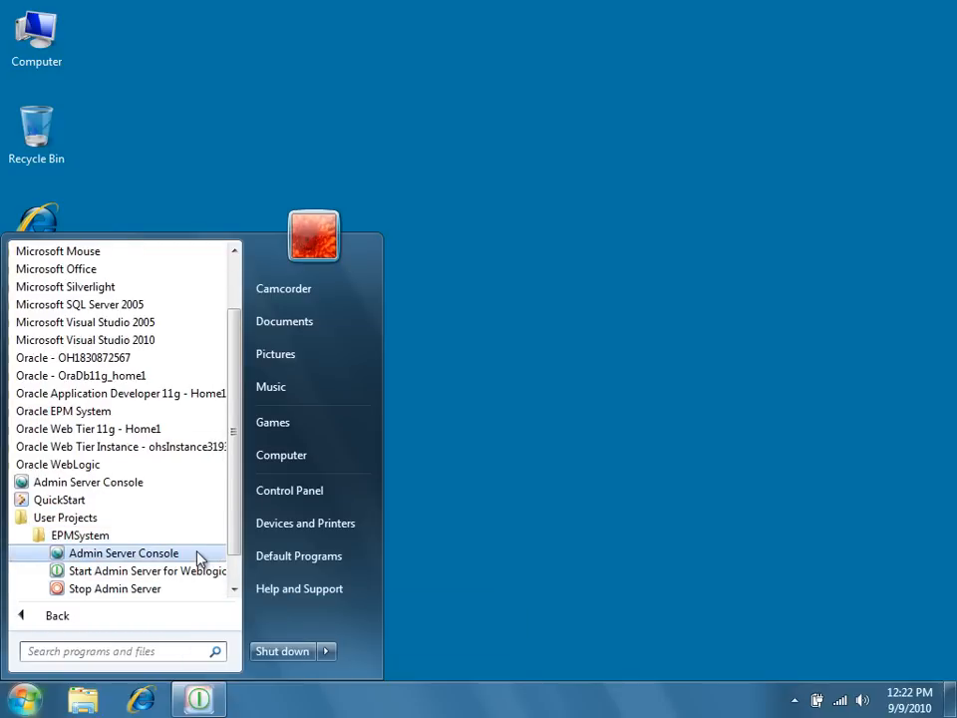
# Launch Admin Server Console and enter the epm_admin credentials in the login form
pyautogui.click(124, 552)
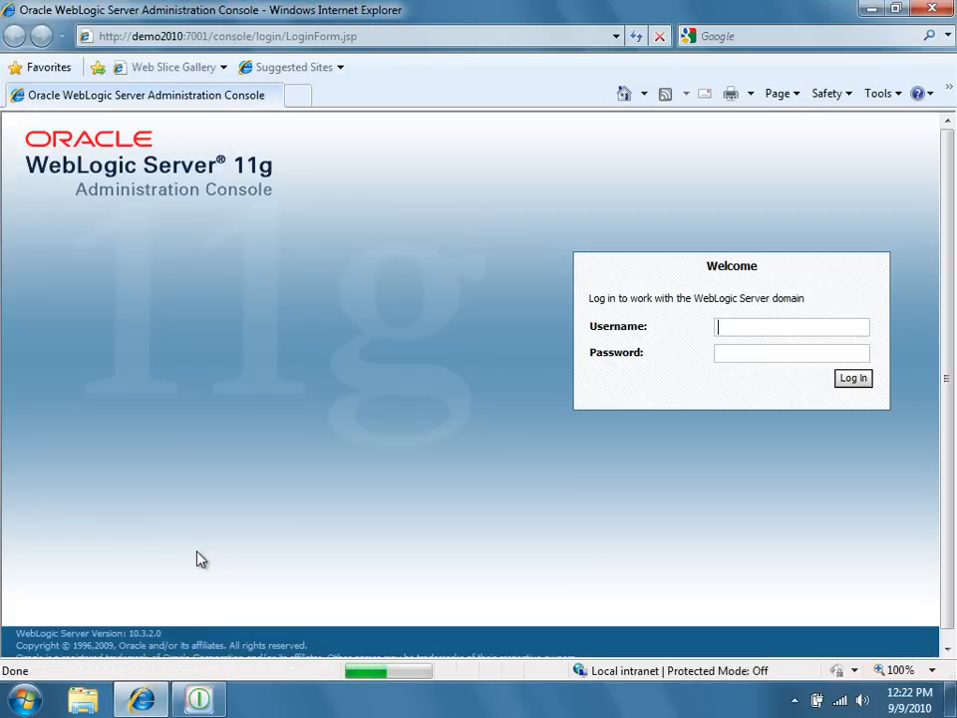
pyautogui.write('ep')
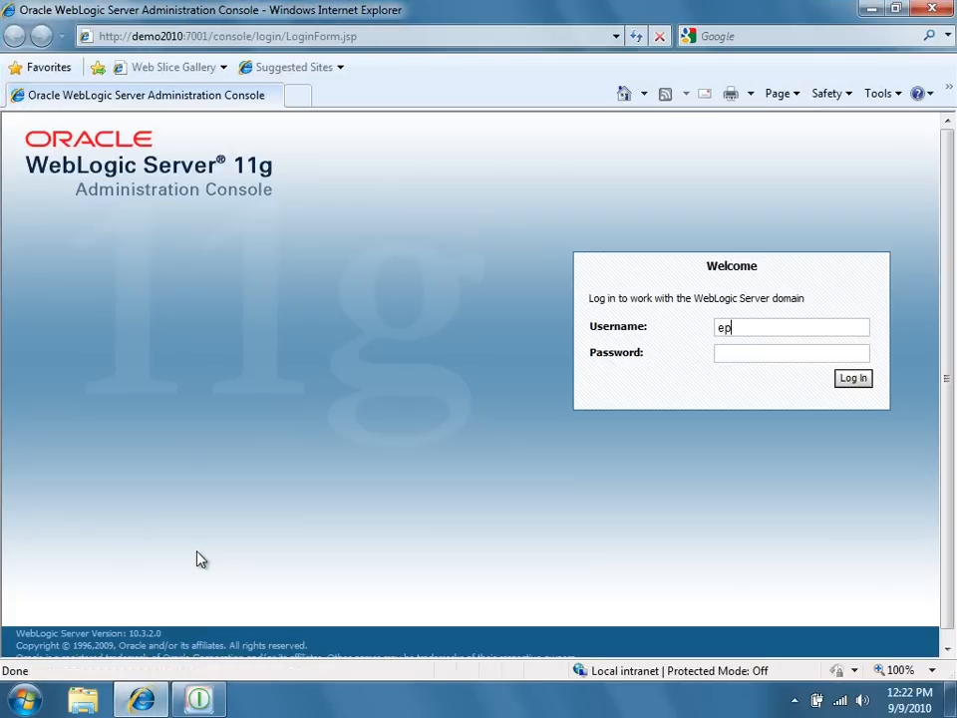
pyautogui.write('m_admin')
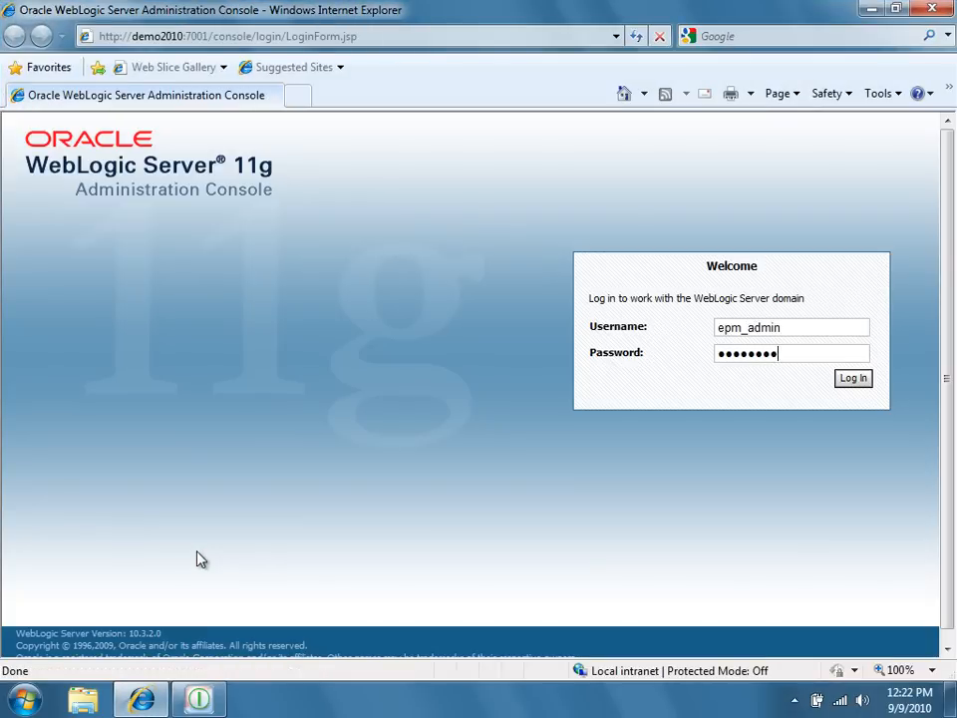
pyautogui.moveTo(776, 389)
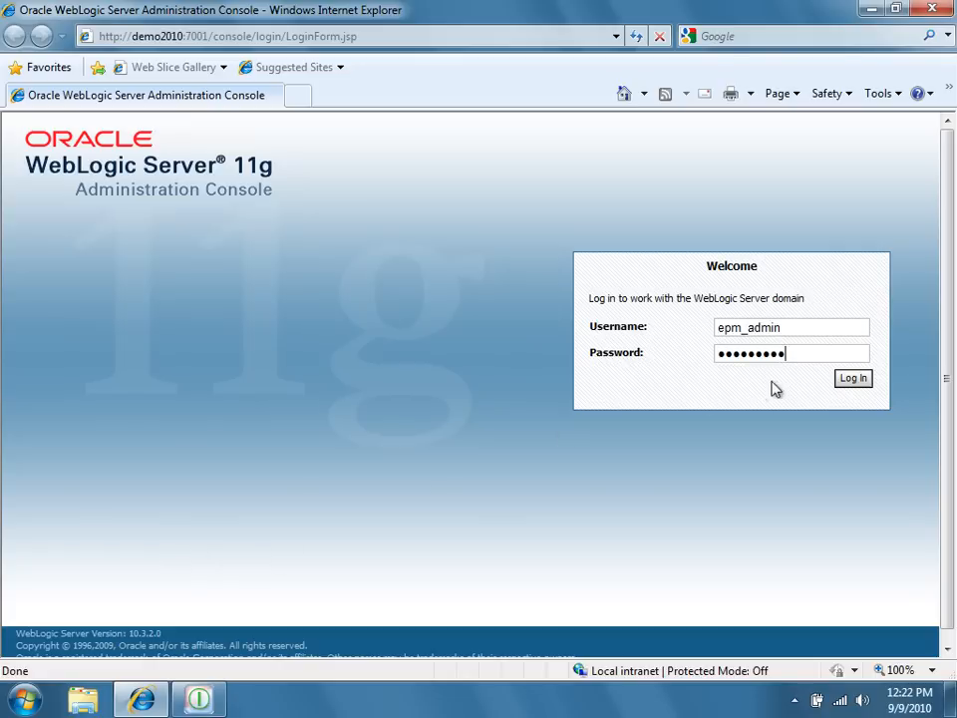
# Log in, use Lock & Edit on the domain, and open the Deployments summary
pyautogui.click(853, 378)
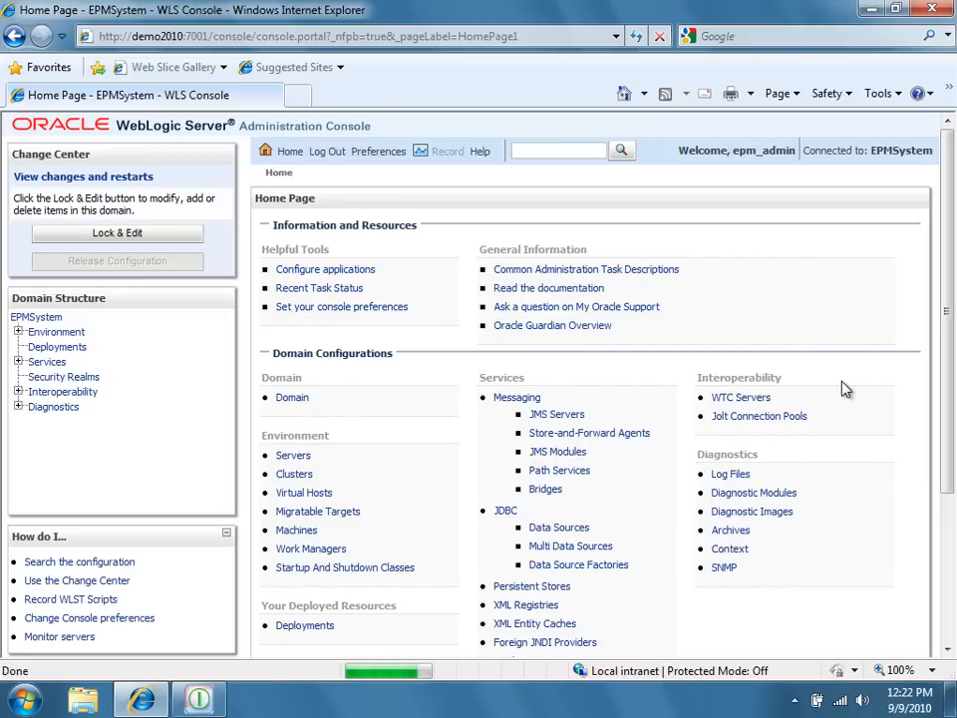
pyautogui.moveTo(695, 388)
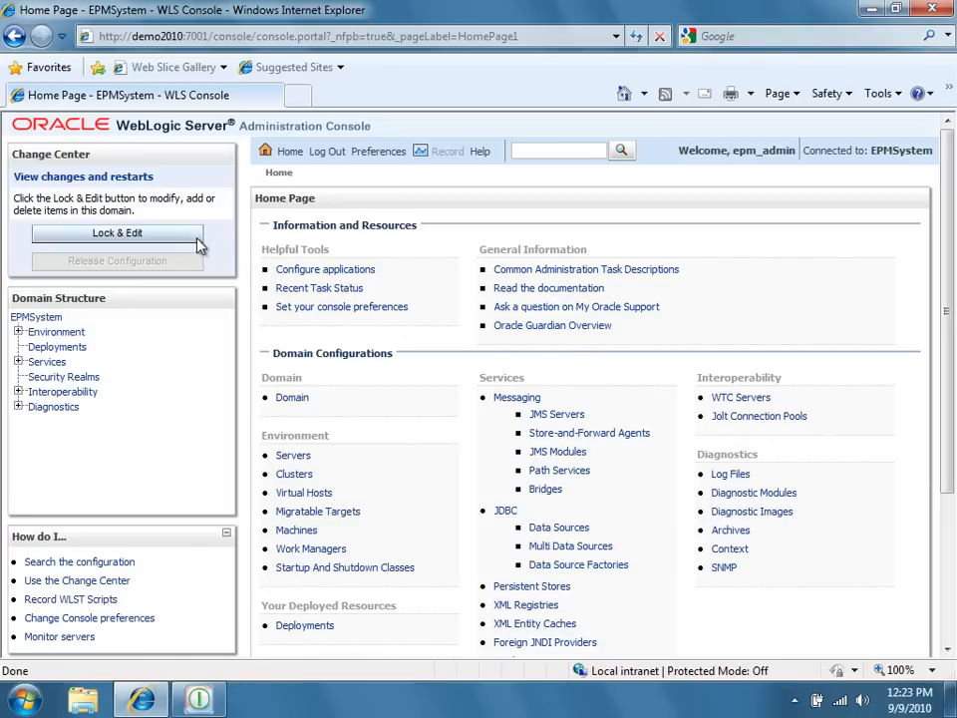
pyautogui.click(116, 232)
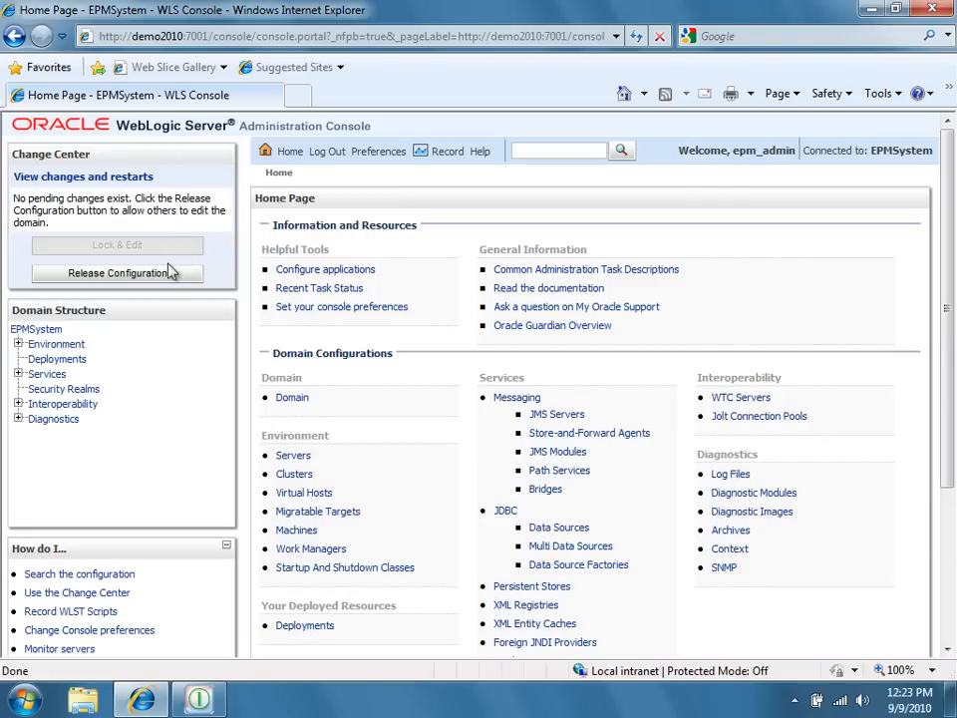
pyautogui.moveTo(56, 359)
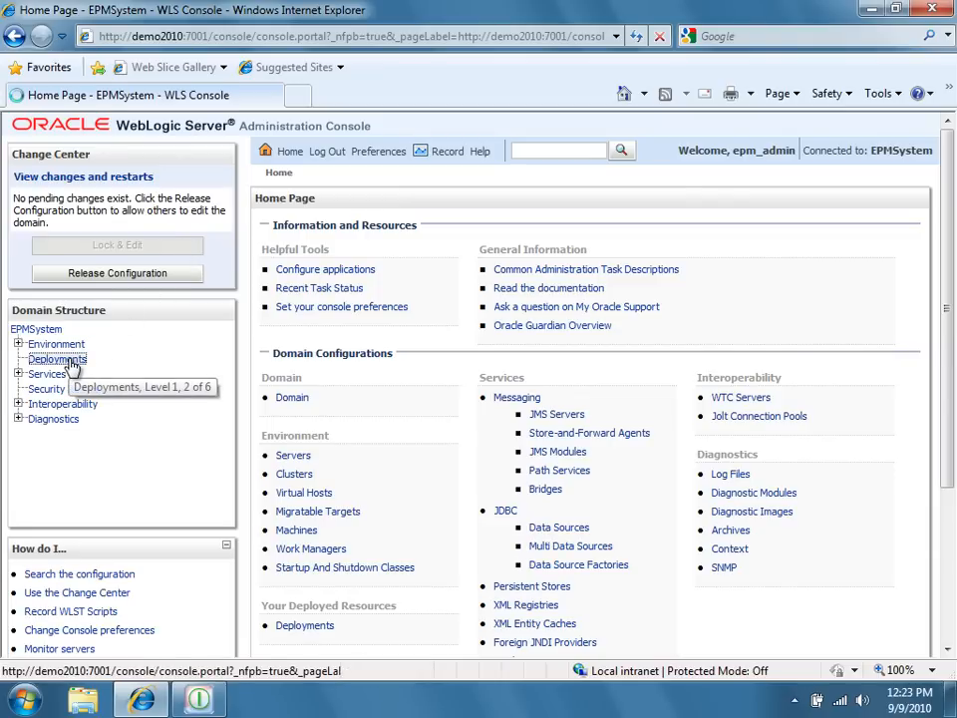
pyautogui.click(57, 359)
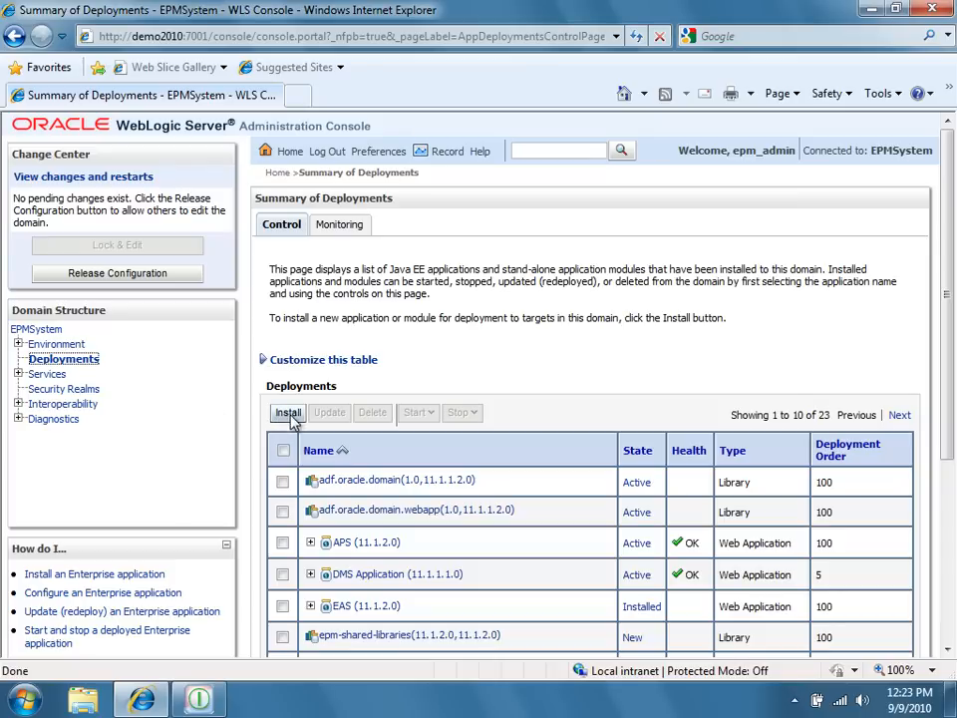
# Start an install and browse to Program Files (x86)\Applied OLAP\Dodeca Framework\servlet
pyautogui.click(288, 411)
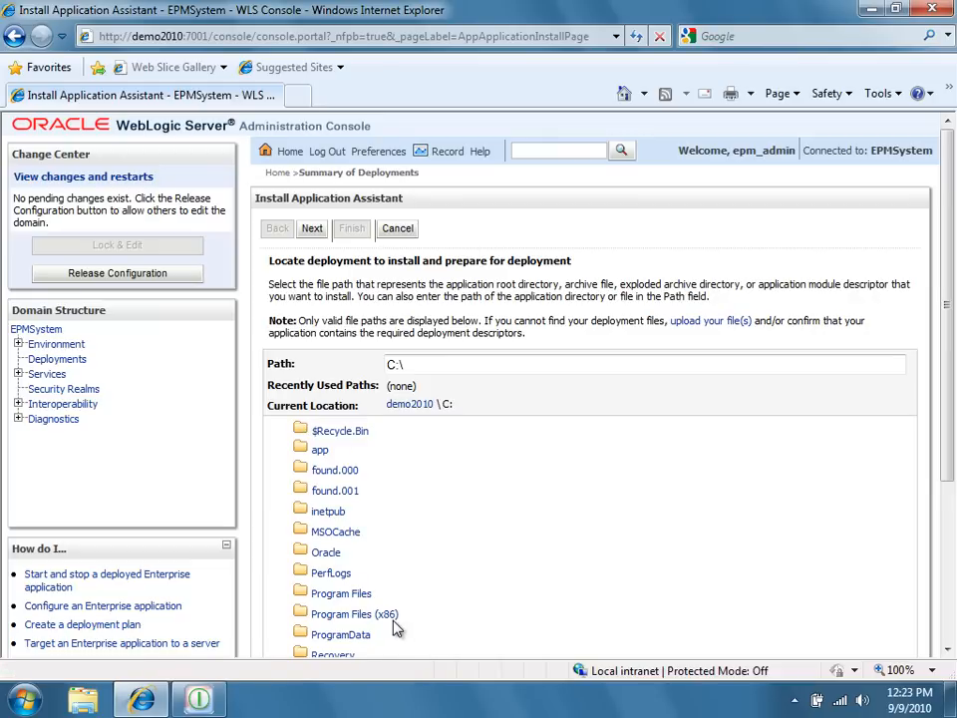
pyautogui.click(354, 613)
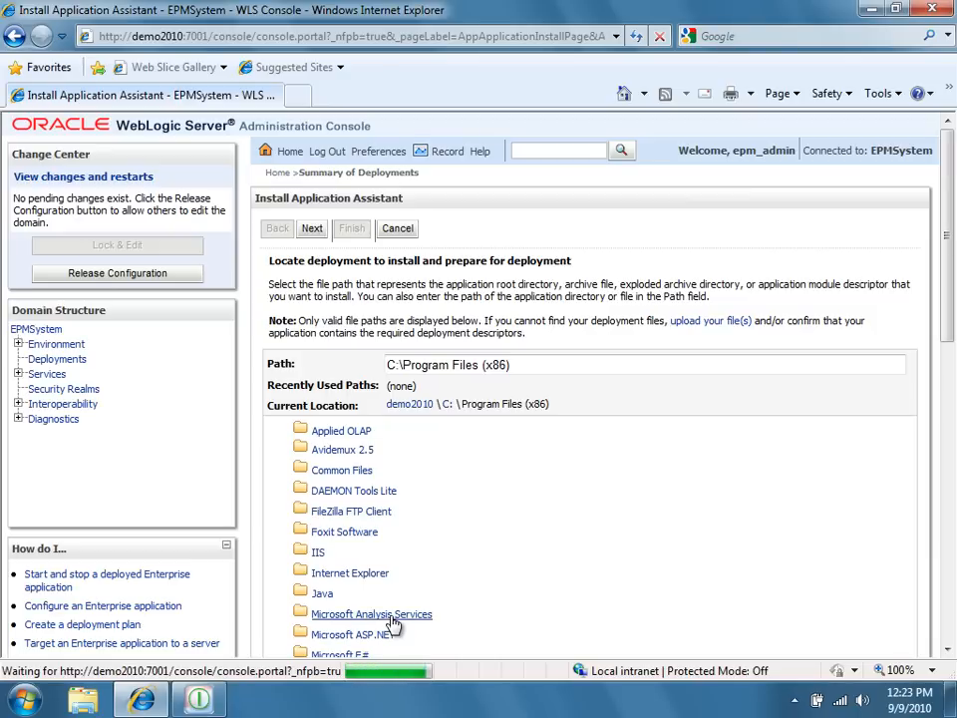
pyautogui.moveTo(341, 430)
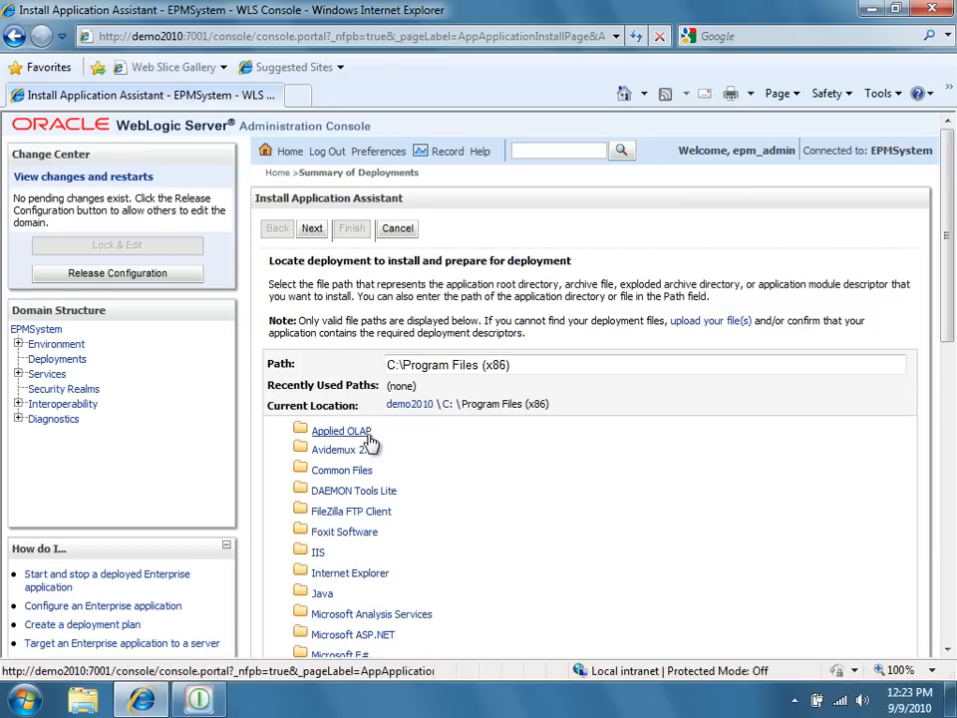
pyautogui.click(341, 430)
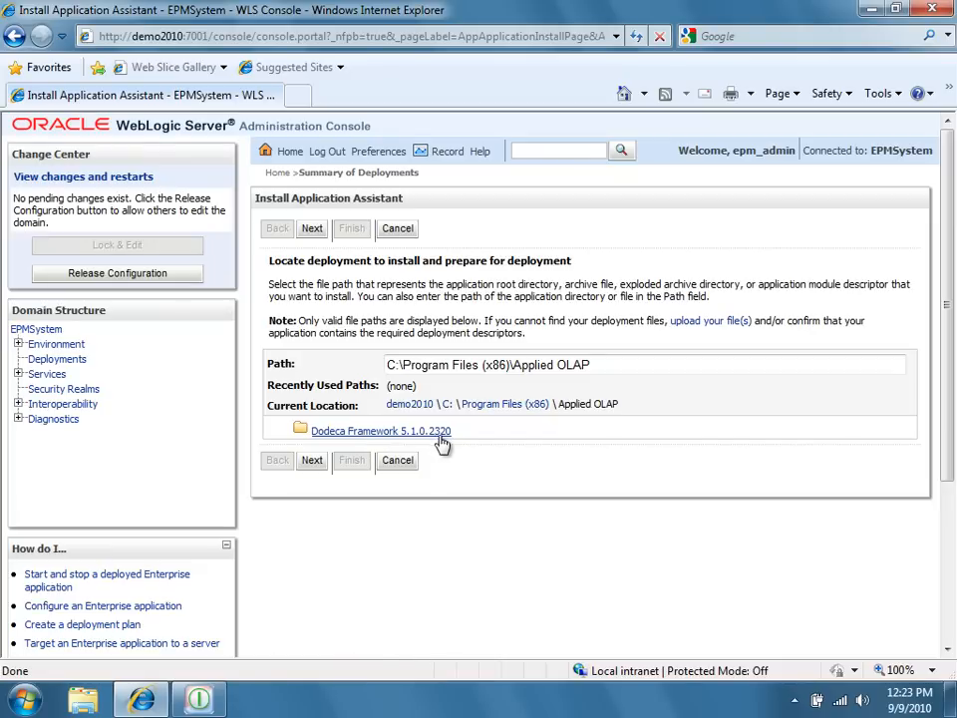
pyautogui.click(380, 431)
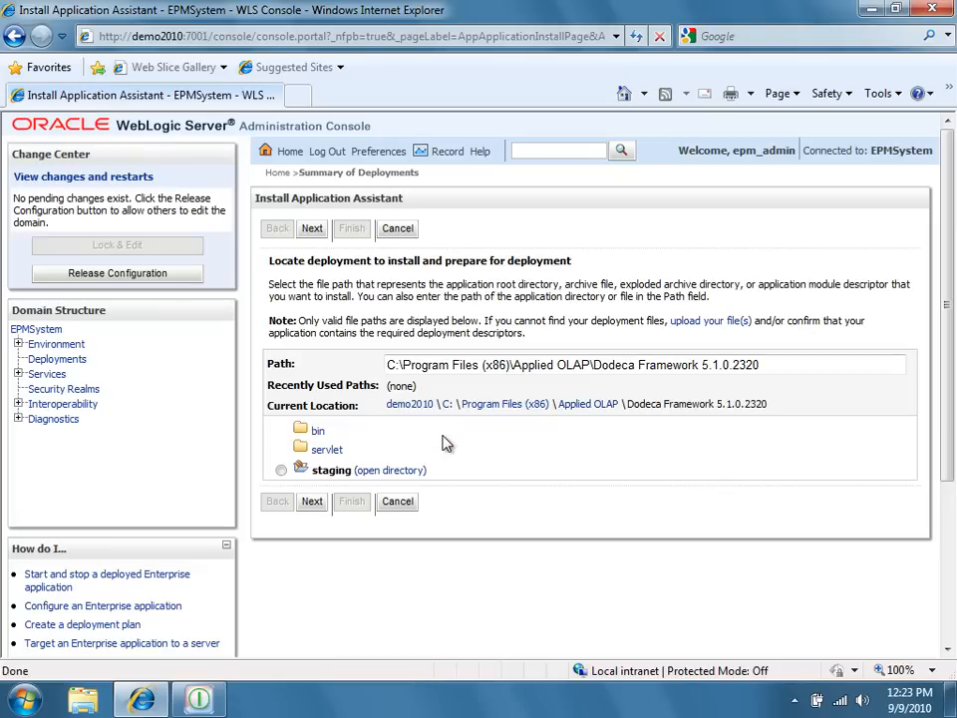
pyautogui.moveTo(327, 450)
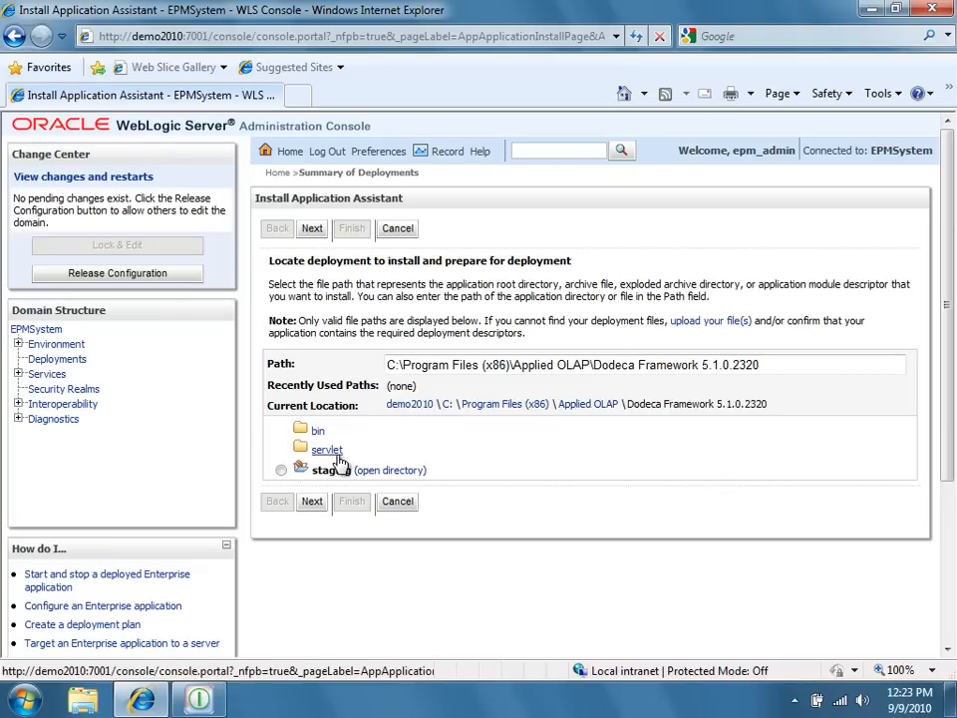
pyautogui.click(327, 449)
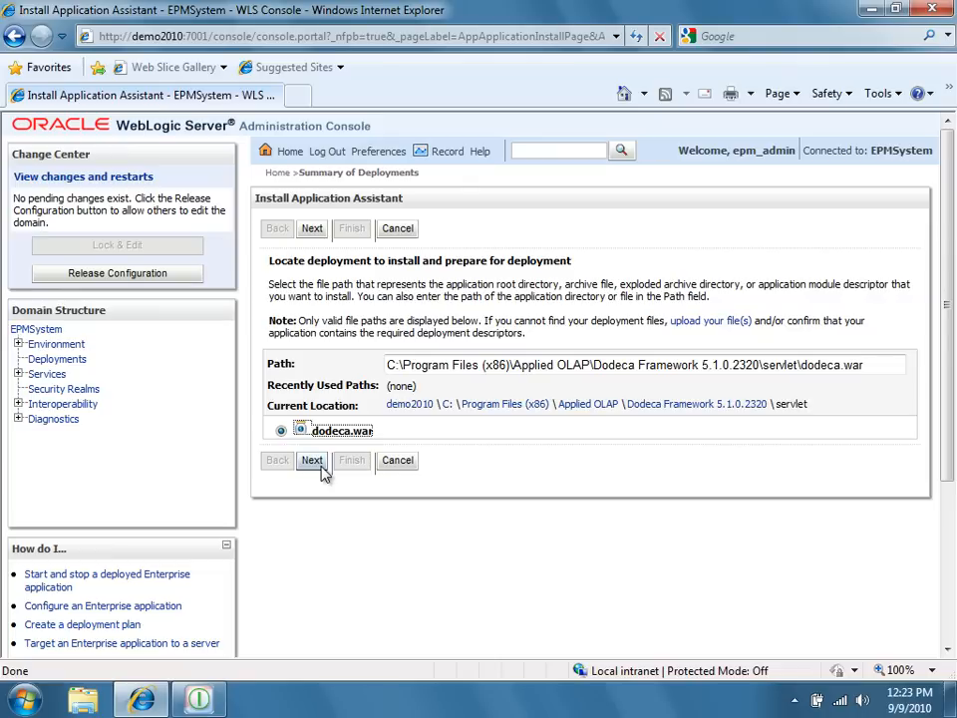
# Continue with dodeca.war and choose to install it as an application
pyautogui.click(312, 459)
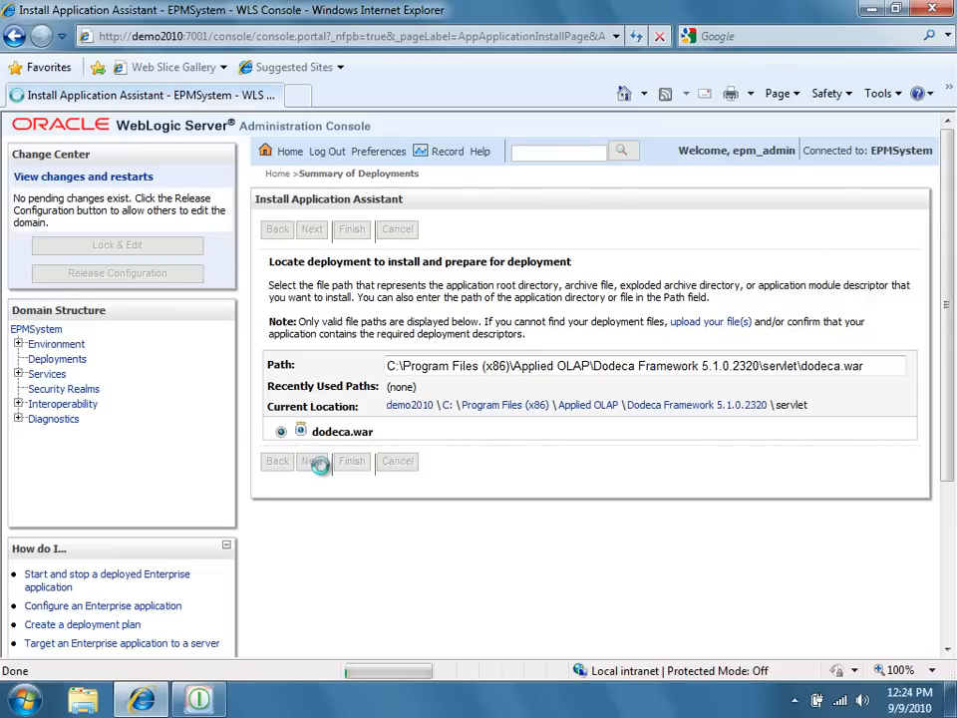
pyautogui.click(311, 461)
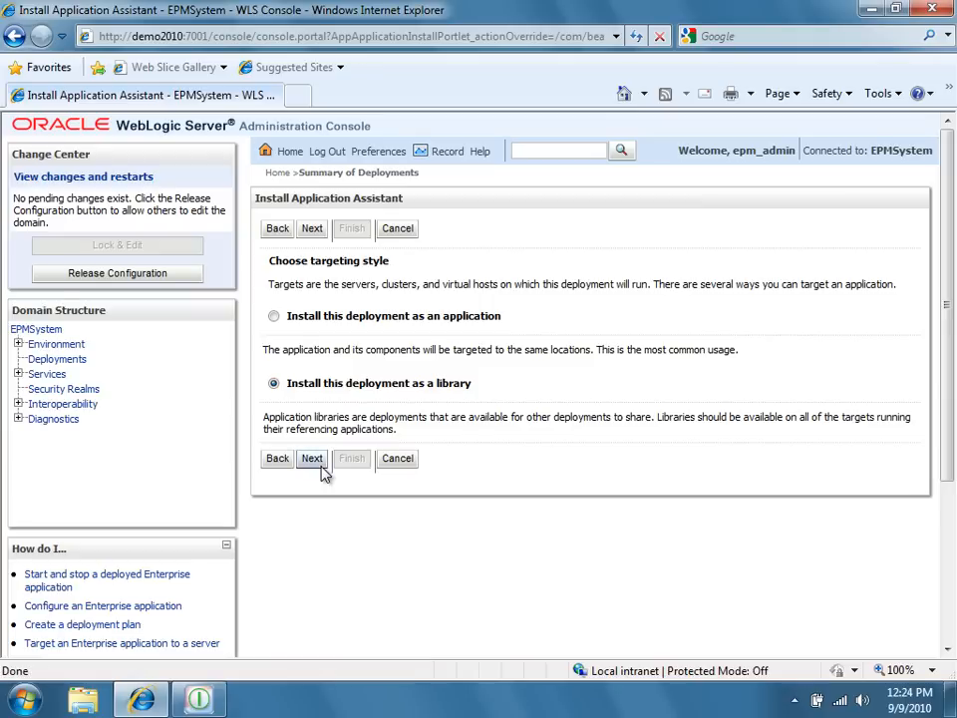
pyautogui.click(273, 315)
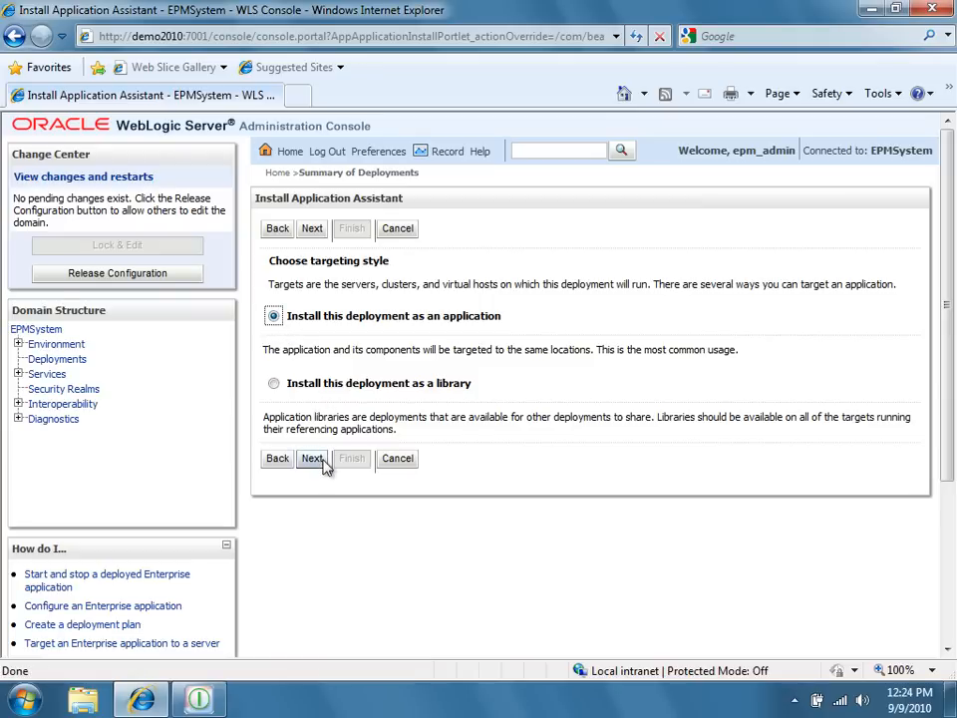
# Target only AnalyticProviderServices0 within the AnalyticProviderServices cluster, then continue
pyautogui.click(313, 458)
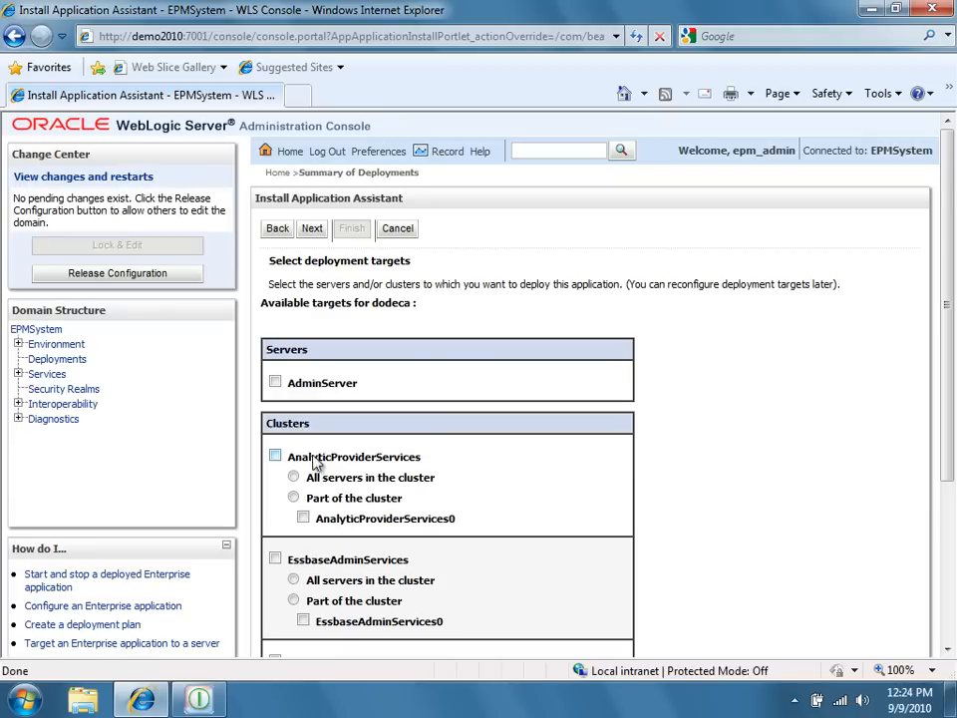
pyautogui.moveTo(309, 443)
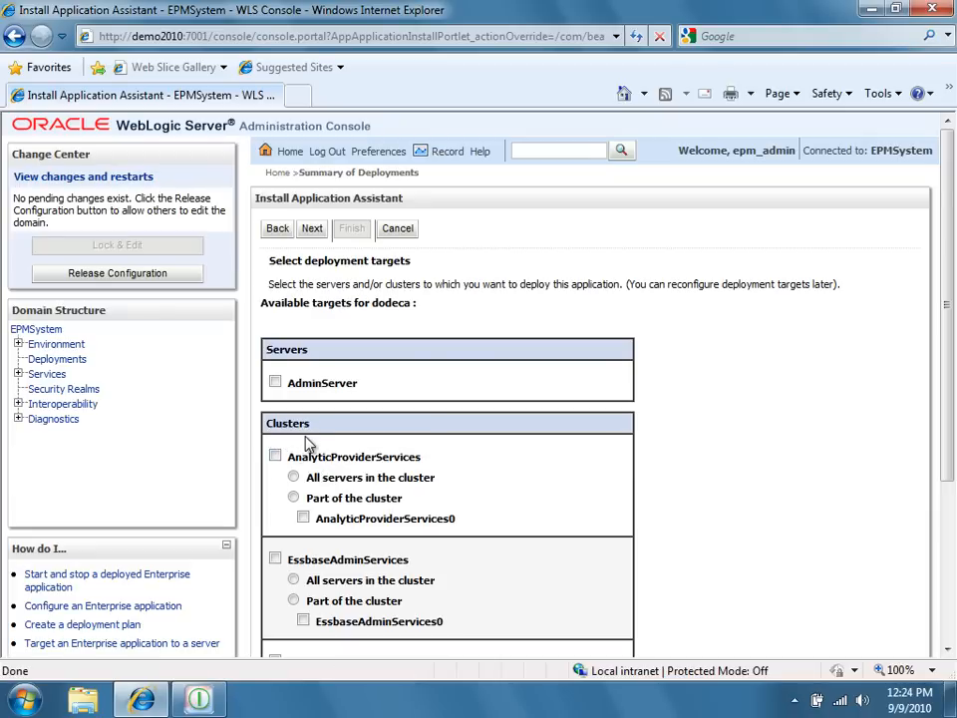
pyautogui.click(275, 456)
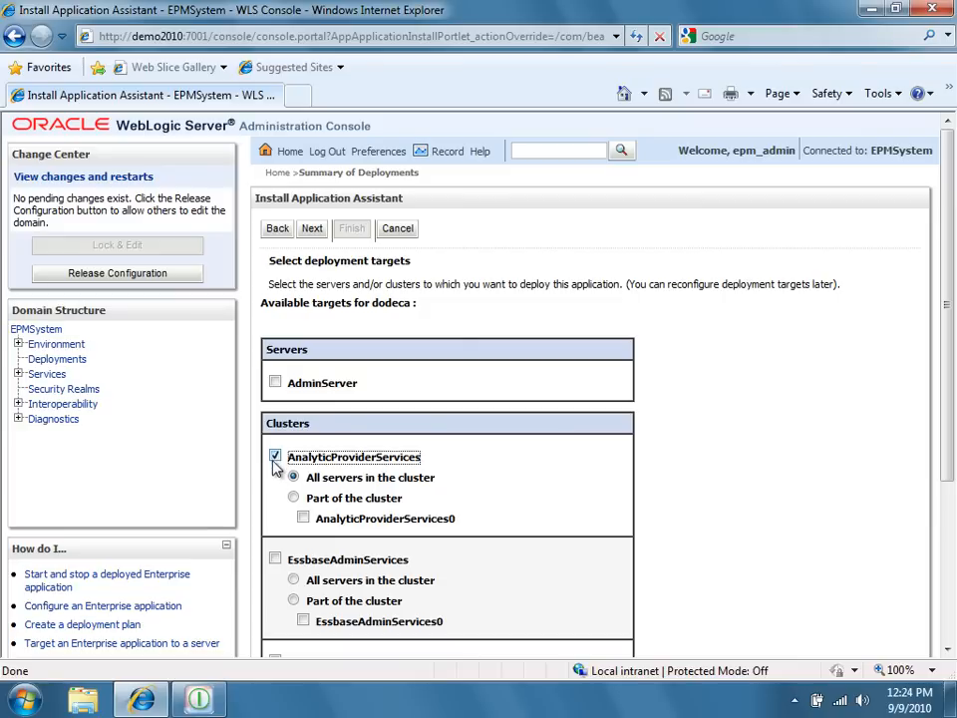
pyautogui.click(293, 498)
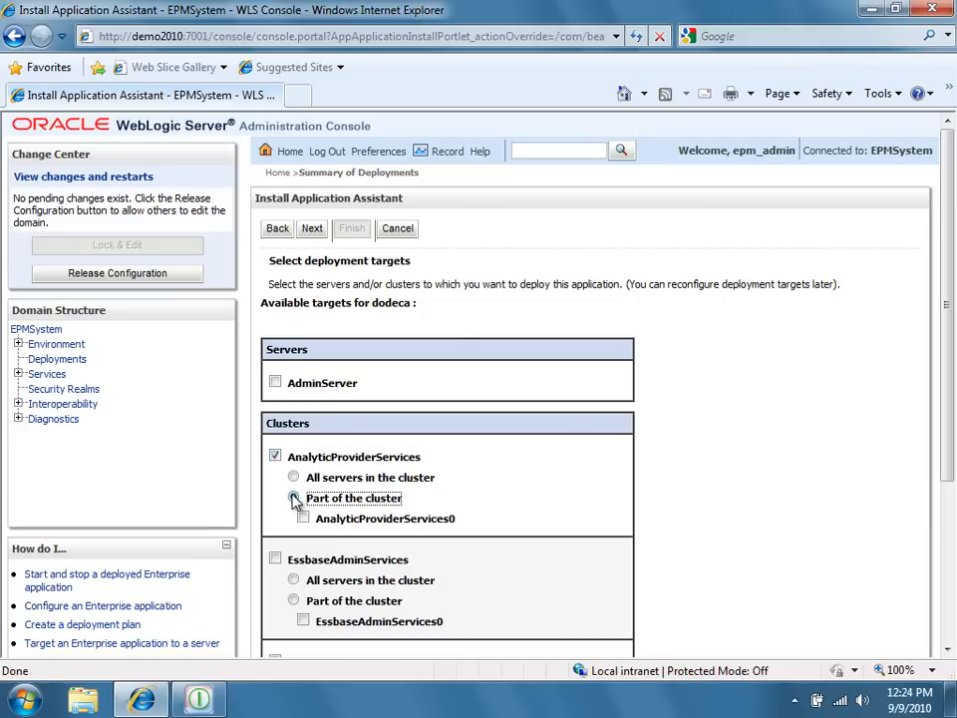
pyautogui.click(303, 519)
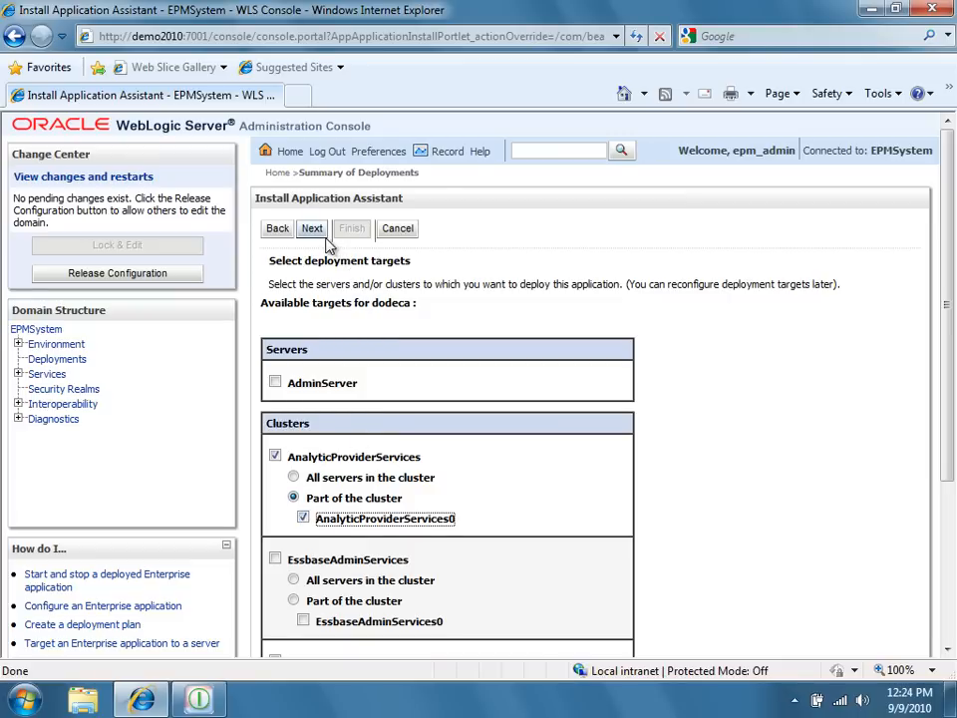
pyautogui.click(312, 229)
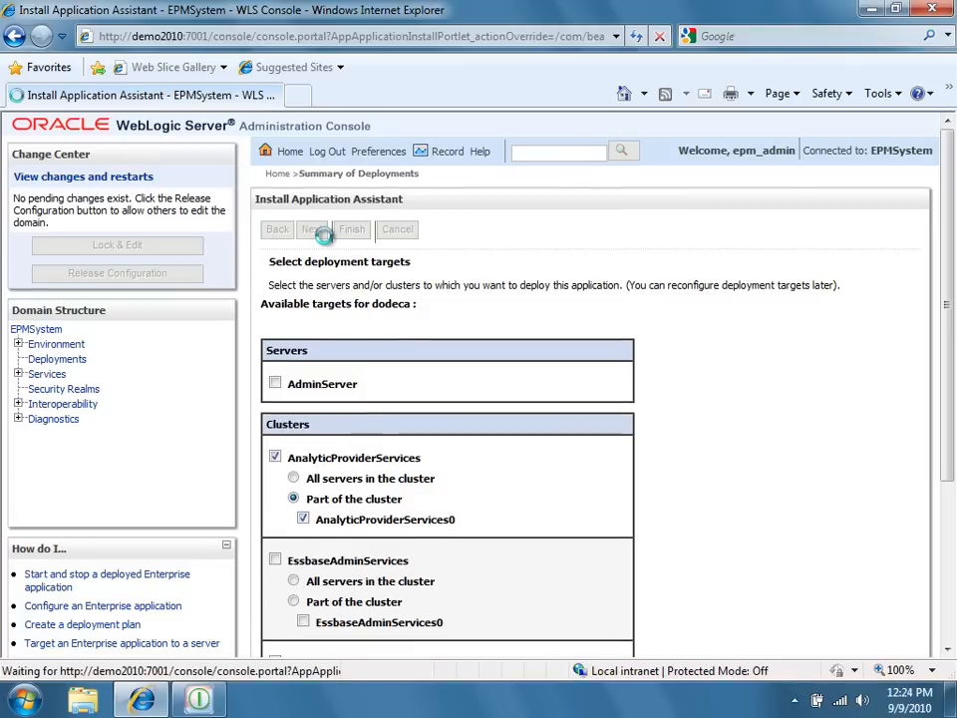
# Keep name dodeca, DD Only security and default source accessibility, then Finish
pyautogui.click(312, 228)
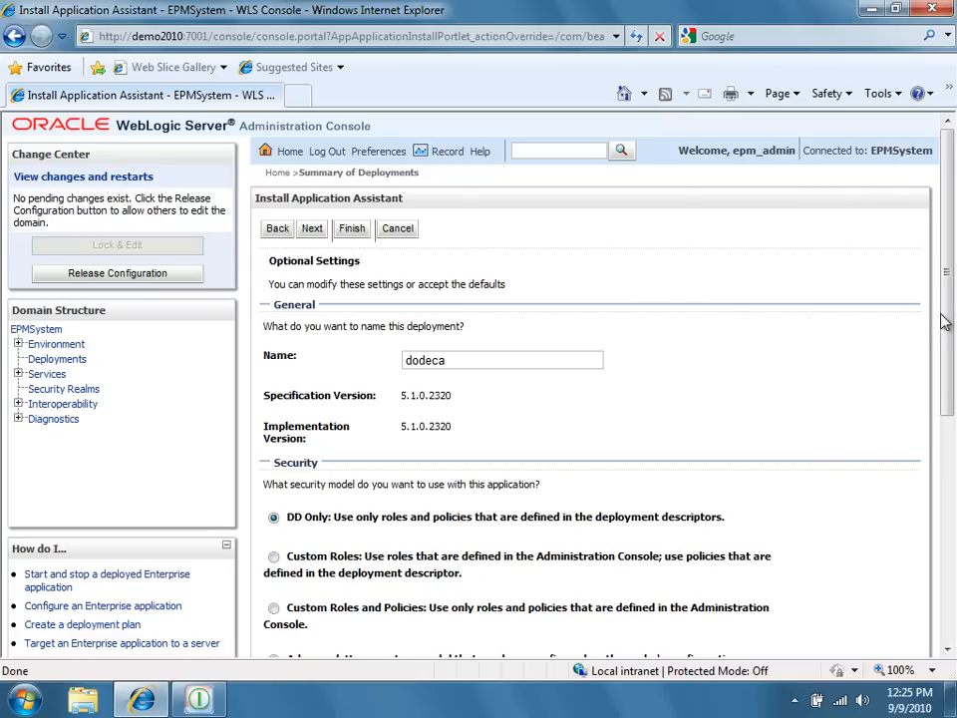
pyautogui.scroll(-3)
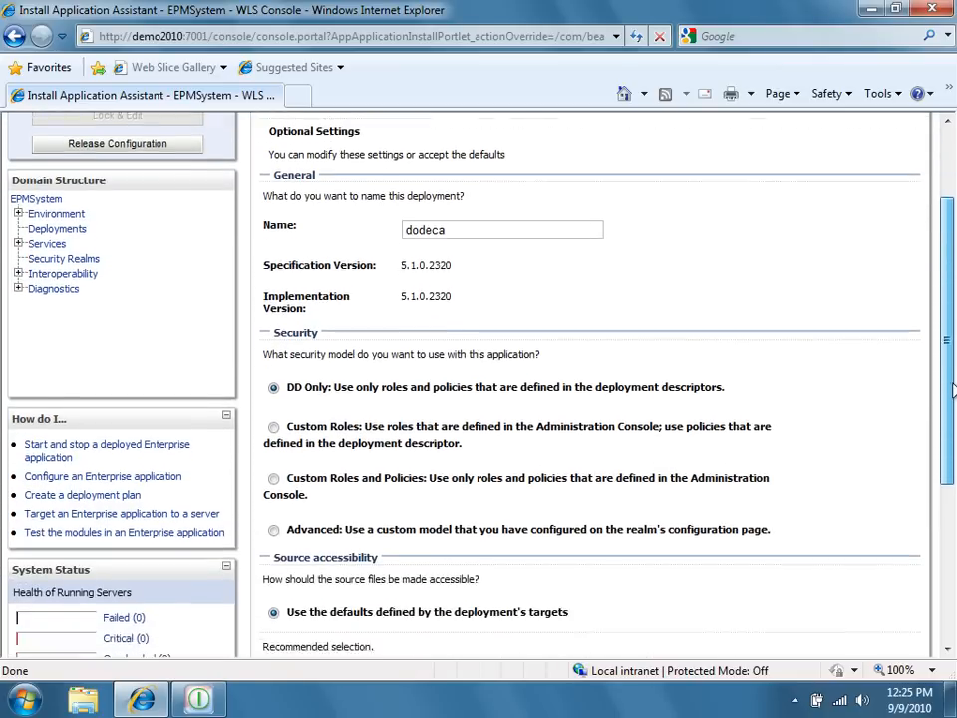
pyautogui.scroll(-3)
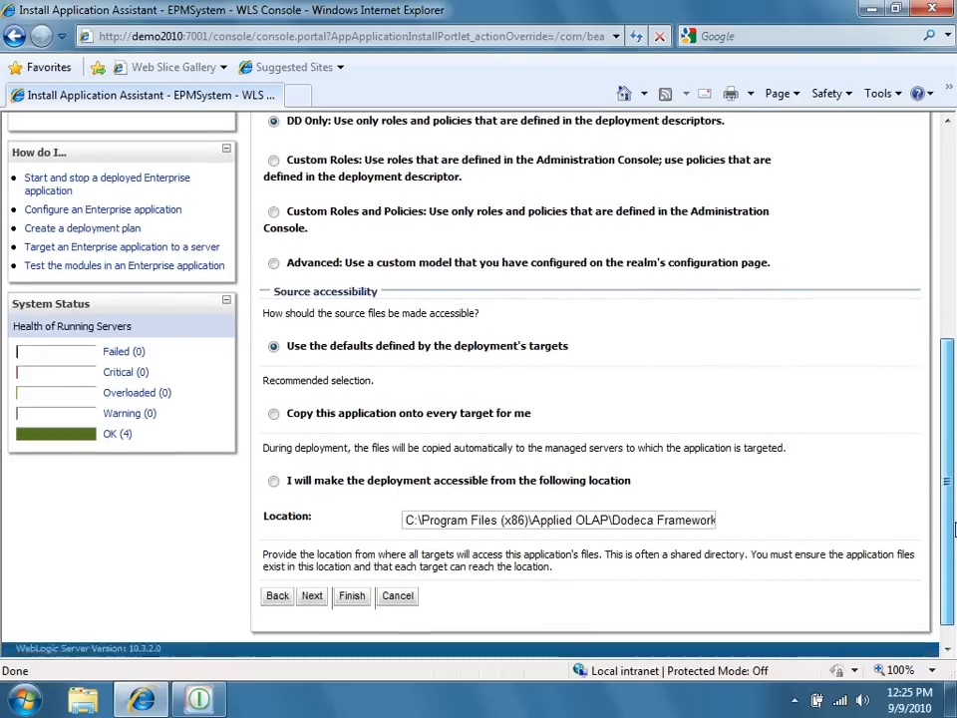
pyautogui.scroll(-3)
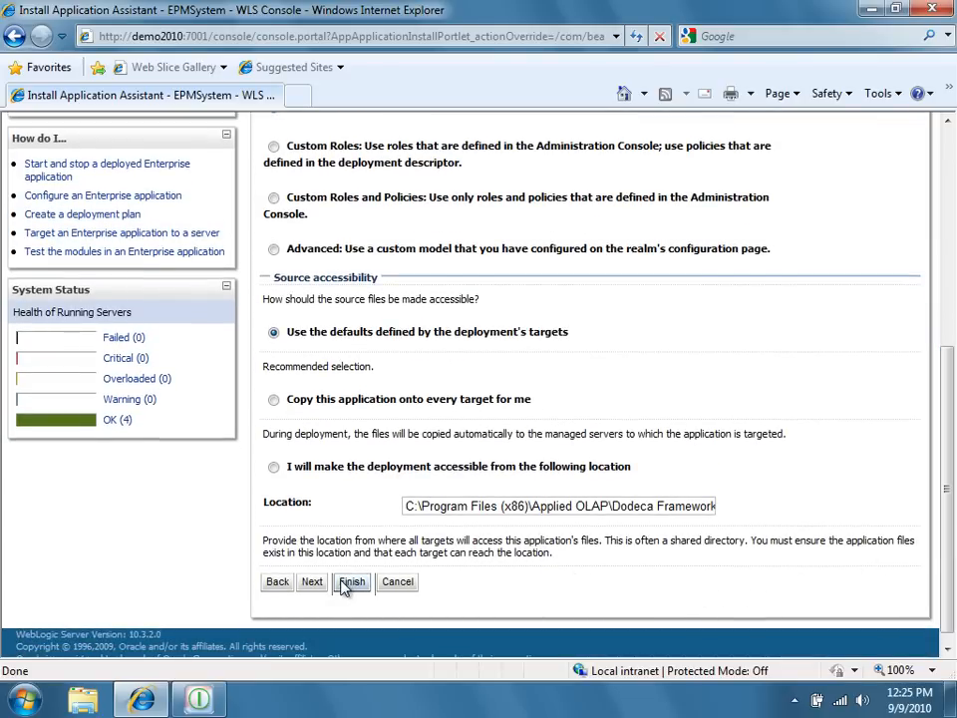
pyautogui.click(351, 582)
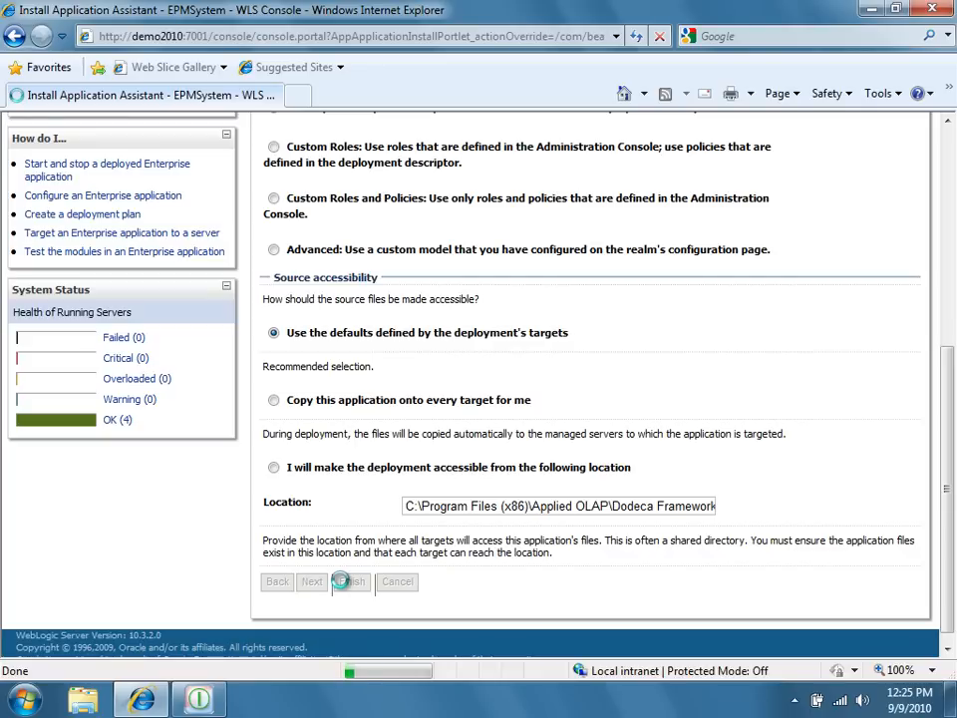
# Activate Changes in the Change Center after dodeca installs successfully
pyautogui.click(349, 582)
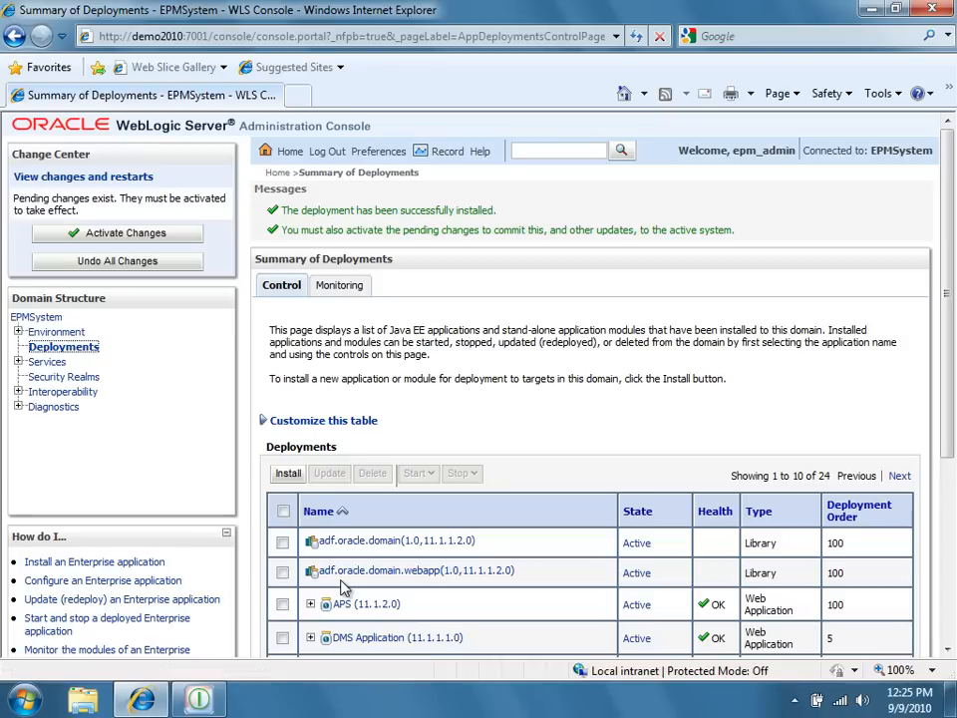
pyautogui.moveTo(470, 429)
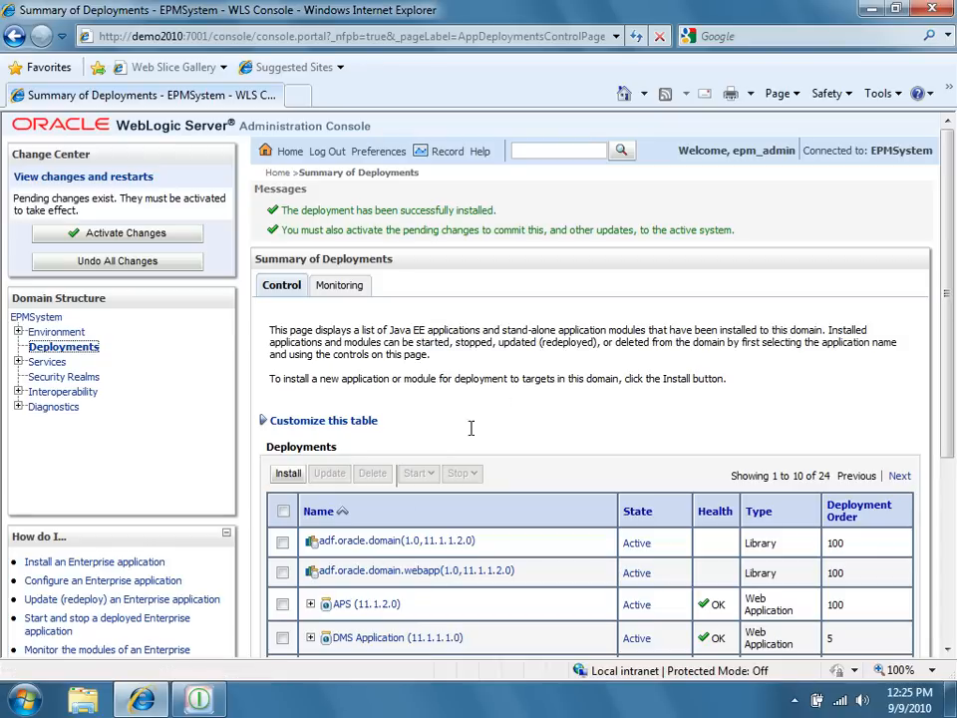
pyautogui.moveTo(533, 251)
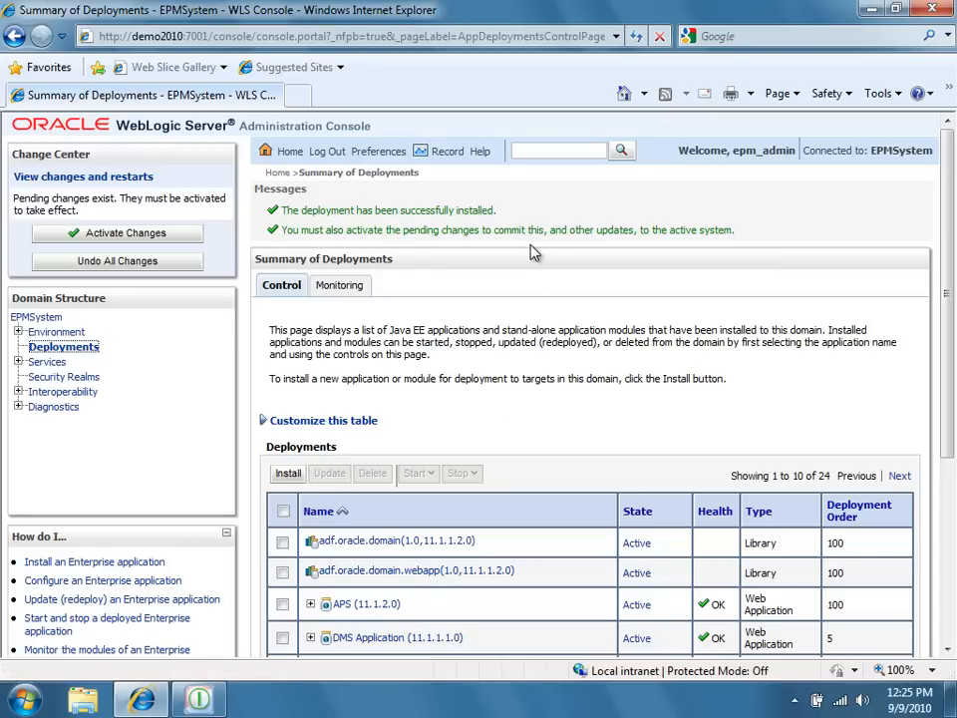
pyautogui.moveTo(474, 252)
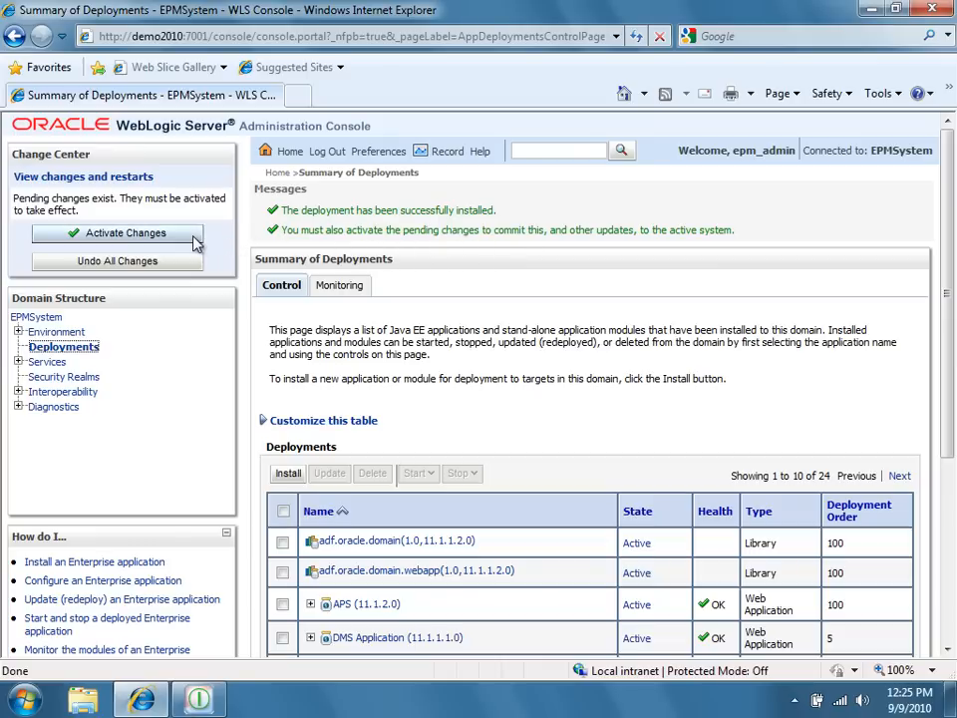
pyautogui.click(126, 232)
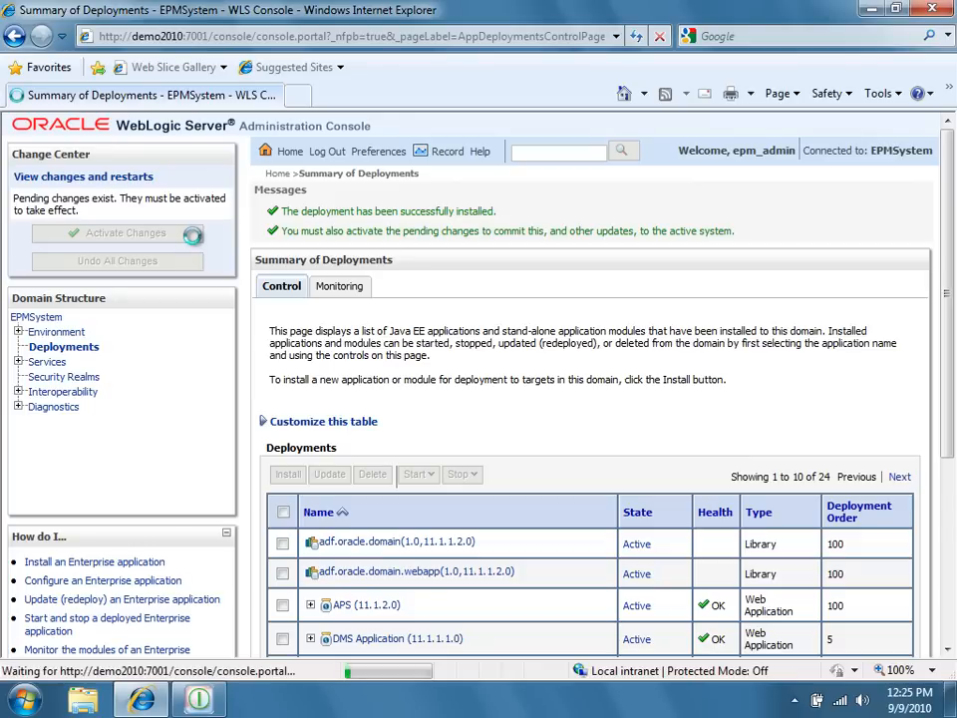
# Select dodeca in the Deployments table and start it servicing all requests
pyautogui.click(117, 233)
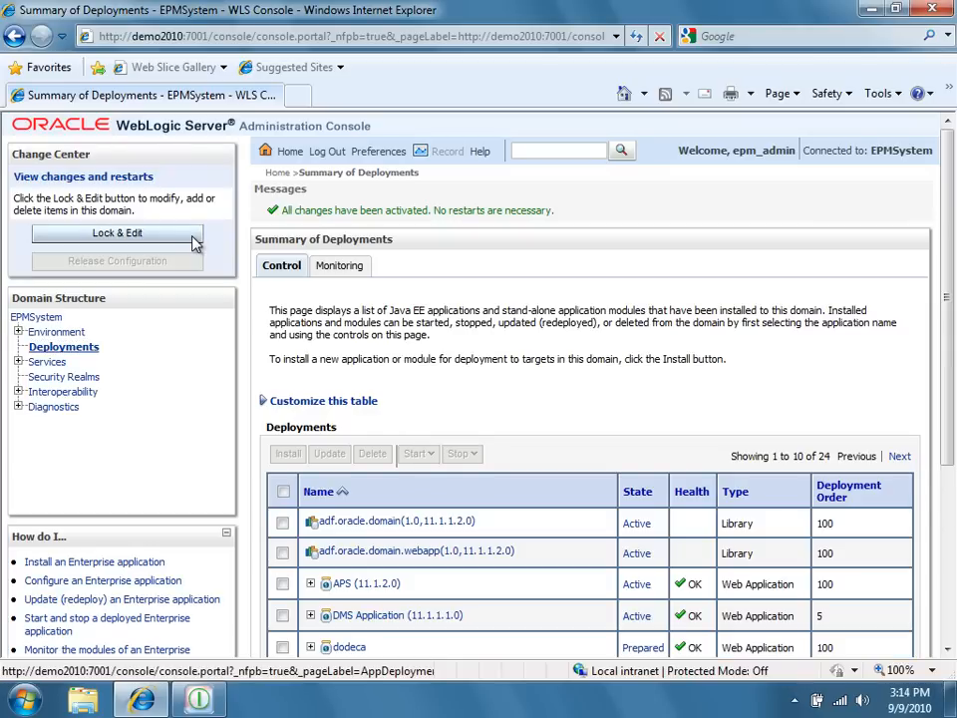
pyautogui.scroll(-3)
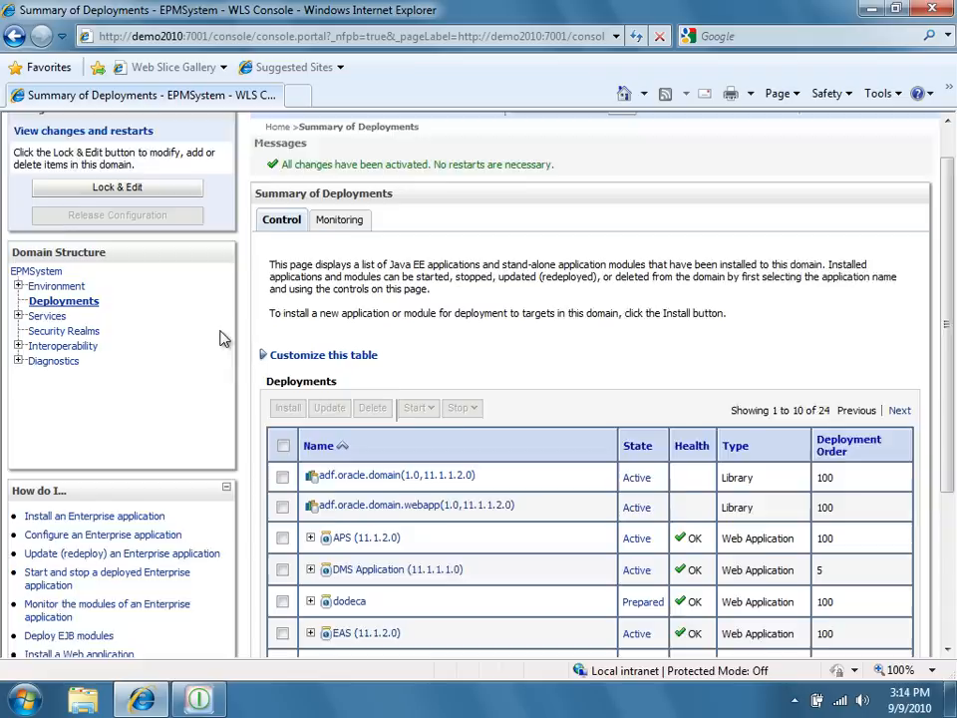
pyautogui.click(283, 464)
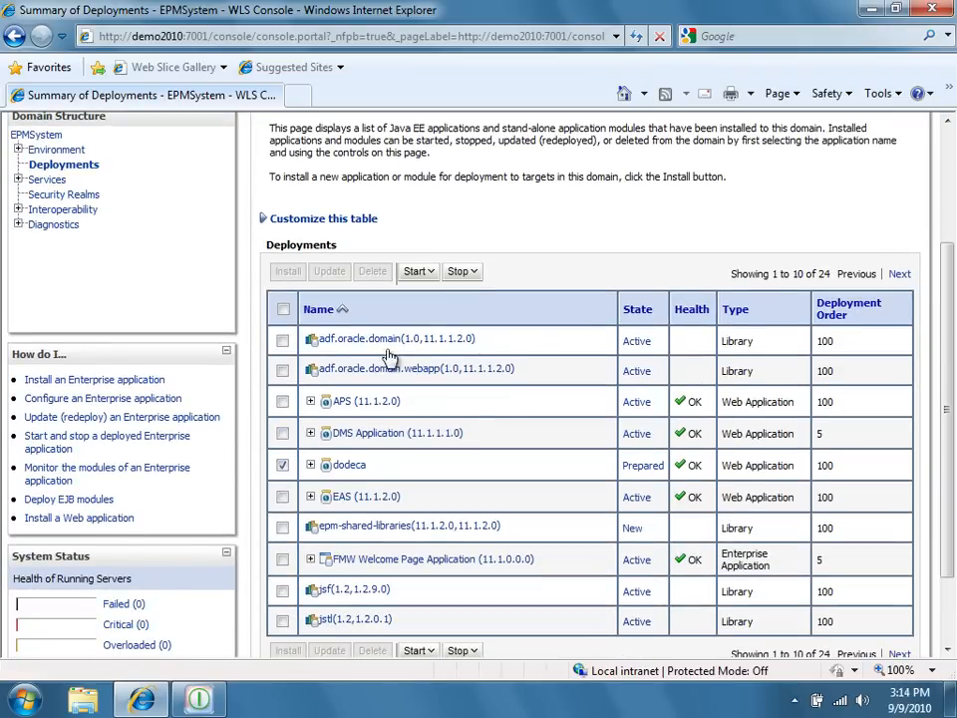
pyautogui.click(431, 270)
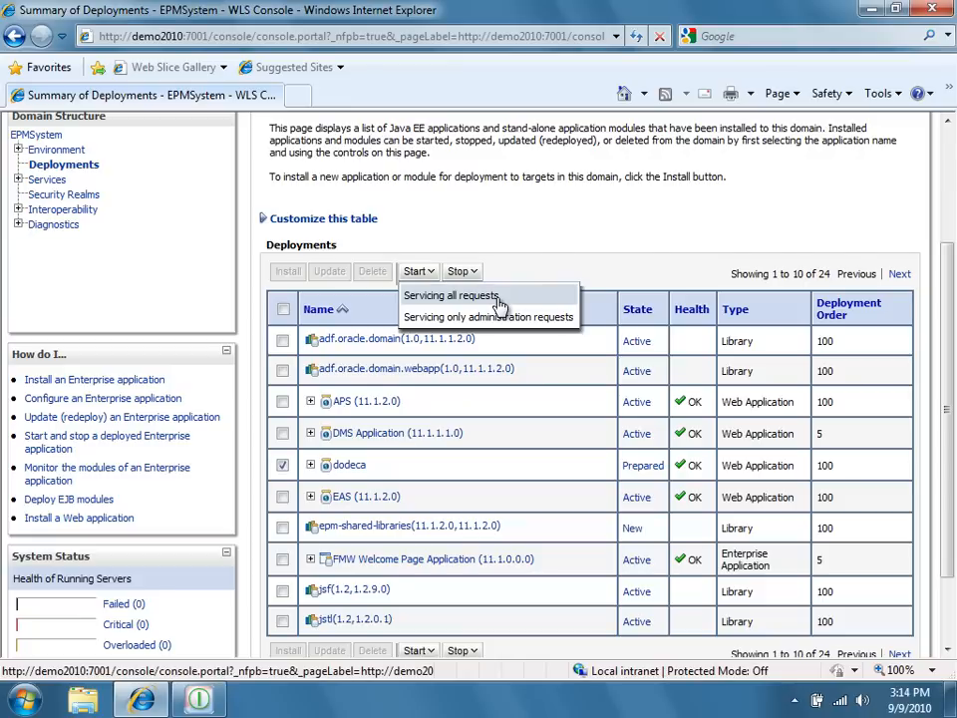
pyautogui.click(450, 295)
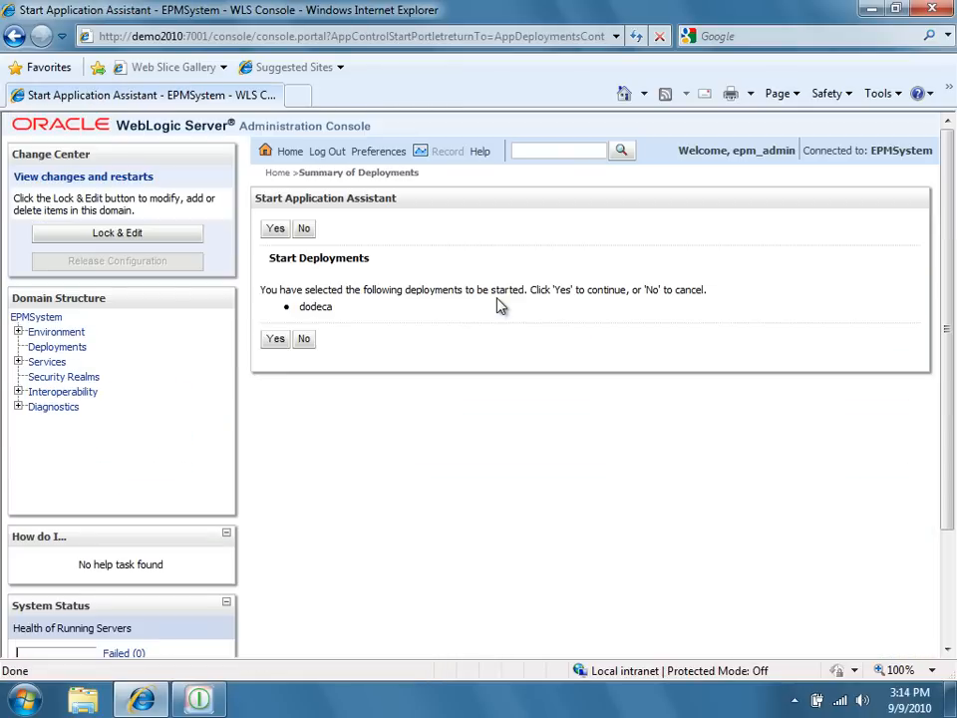
pyautogui.moveTo(321, 354)
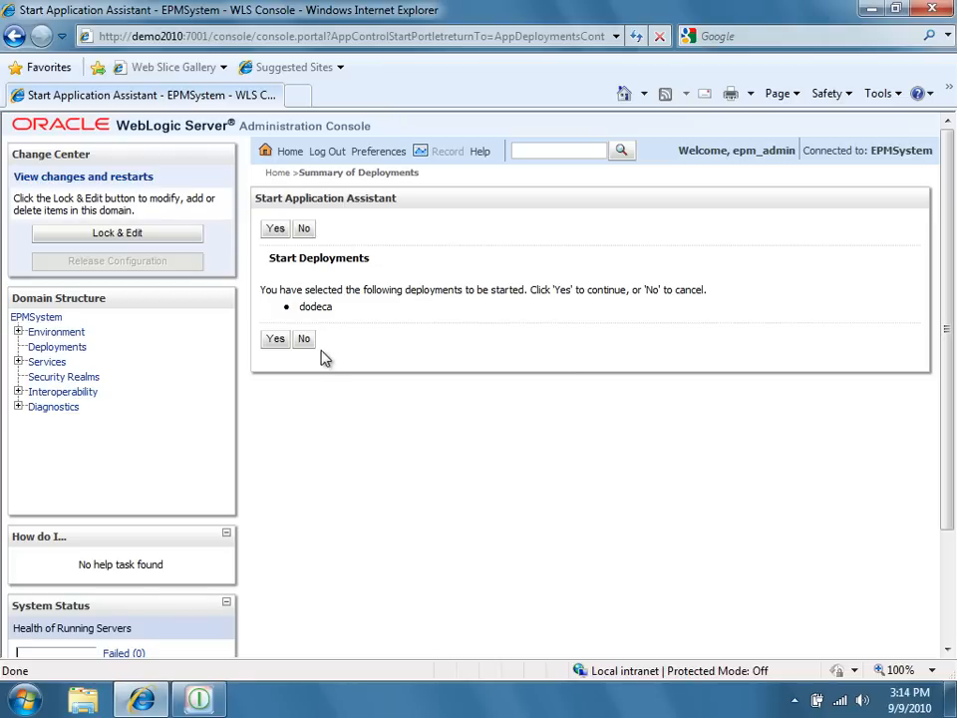
# Answer Yes in the Start Application Assistant to start dodeca
pyautogui.click(275, 338)
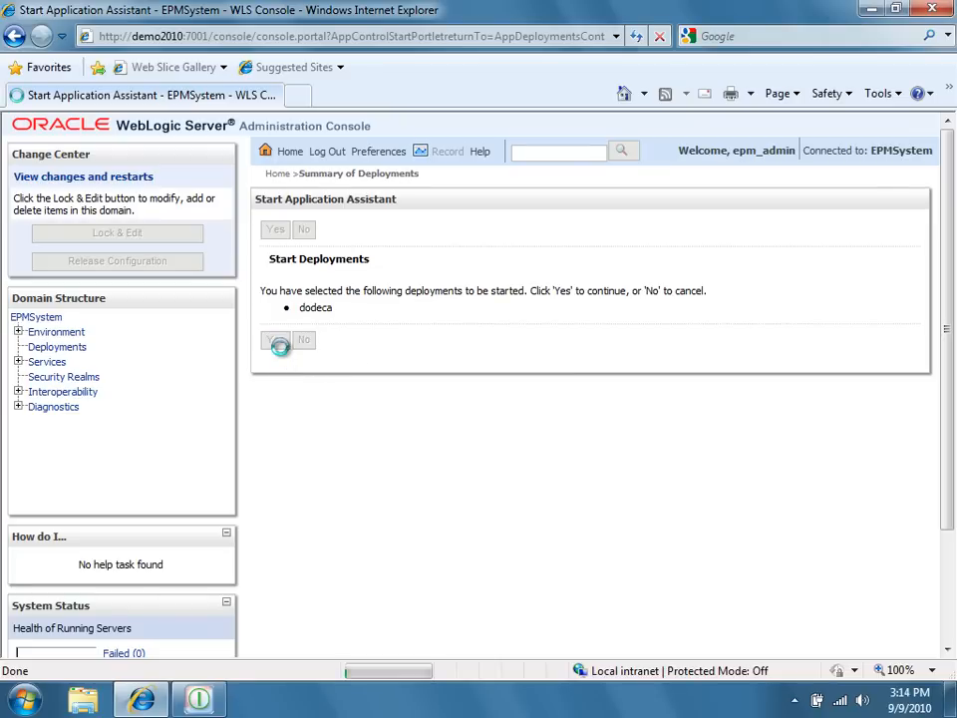
pyautogui.click(276, 340)
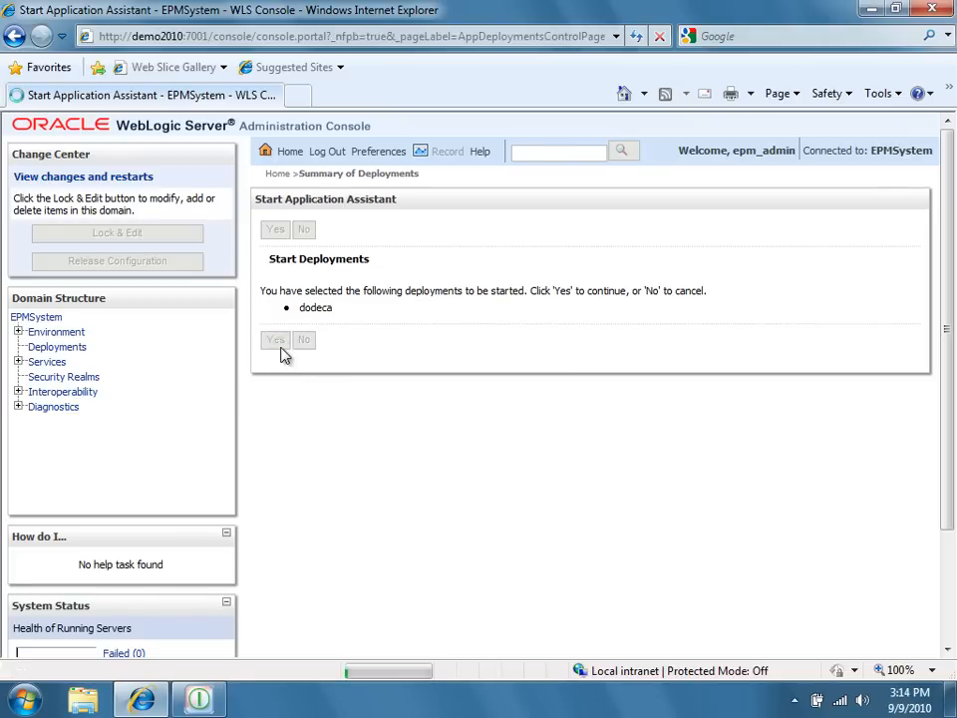
pyautogui.click(275, 339)
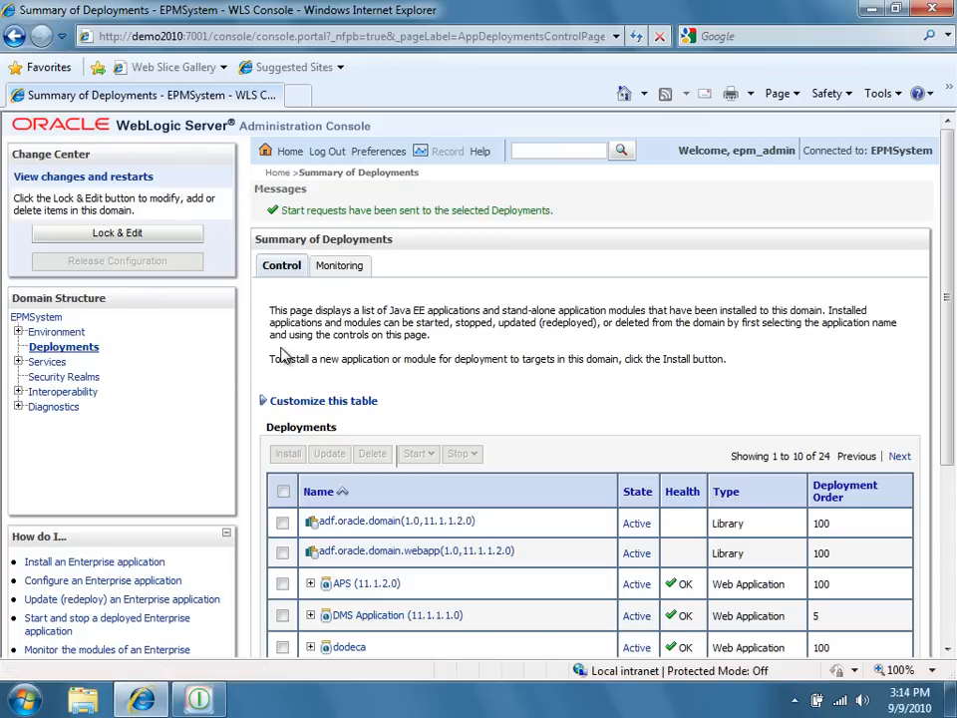
pyautogui.moveTo(388, 237)
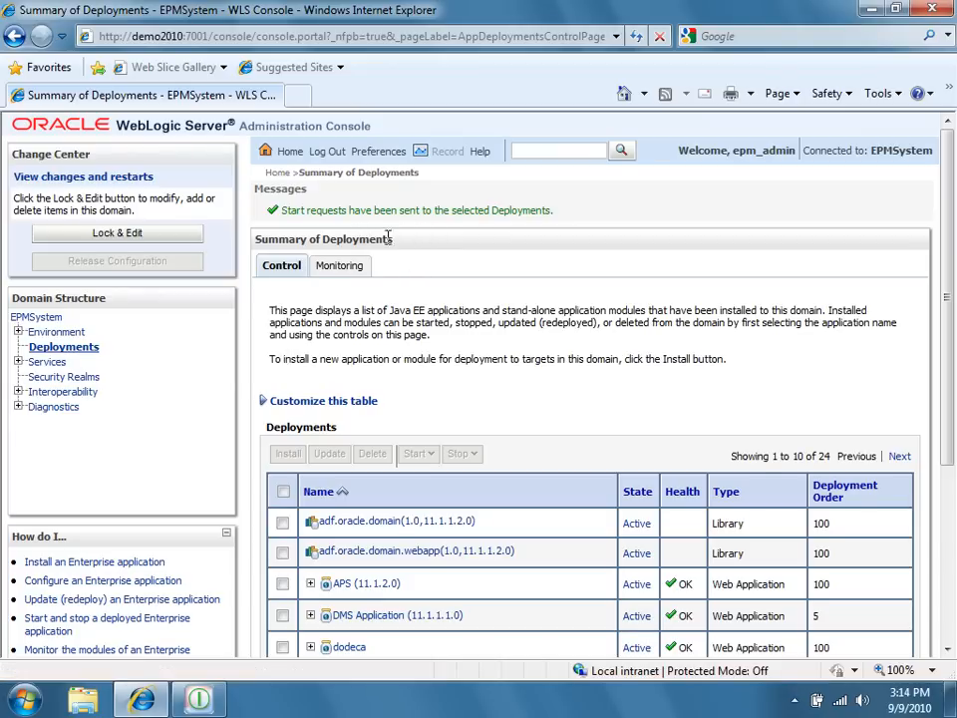